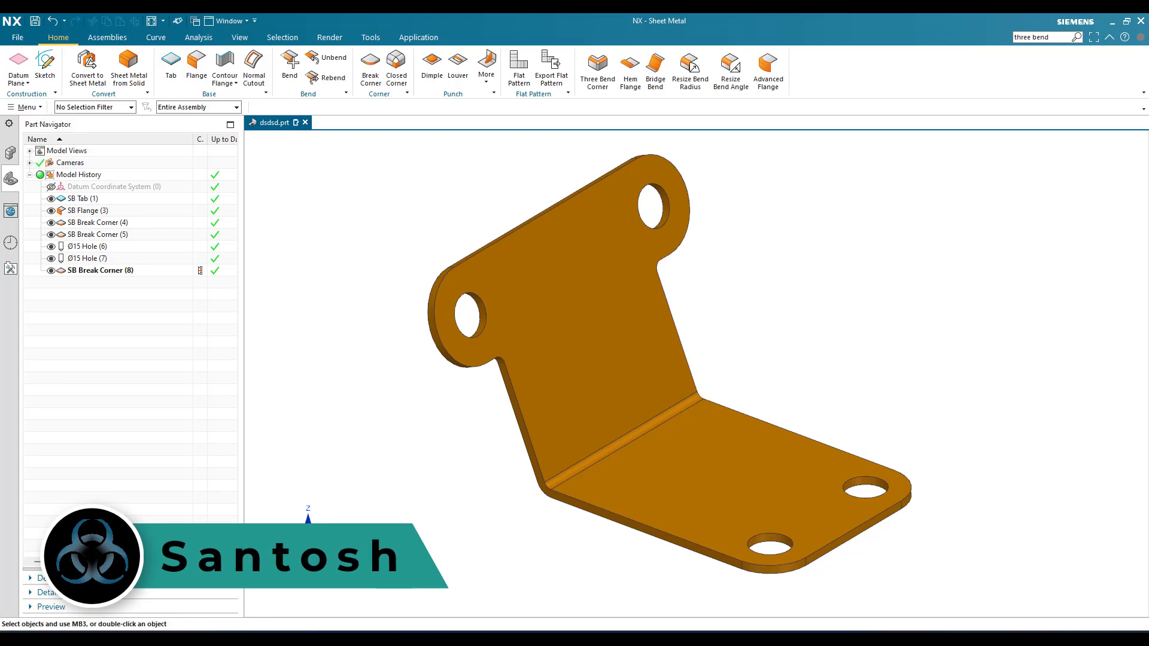
mouse_move(784, 267)
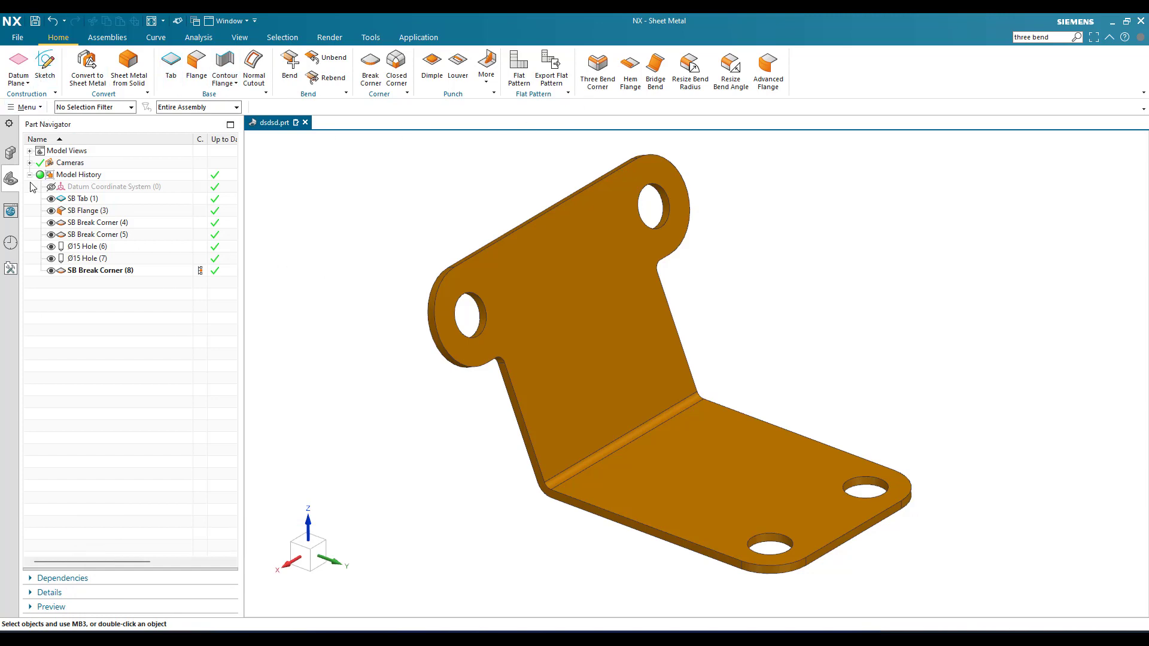
- Collapse the Model History list in the Part Navigator to its top-level entries
click(29, 174)
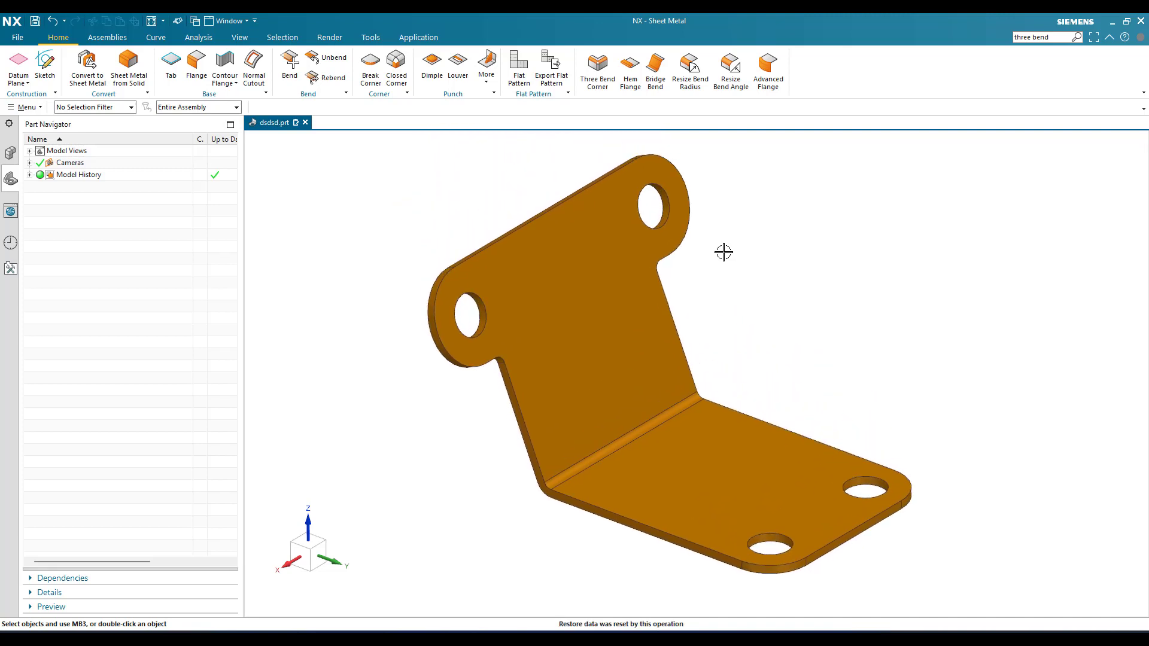
mouse_move(689, 70)
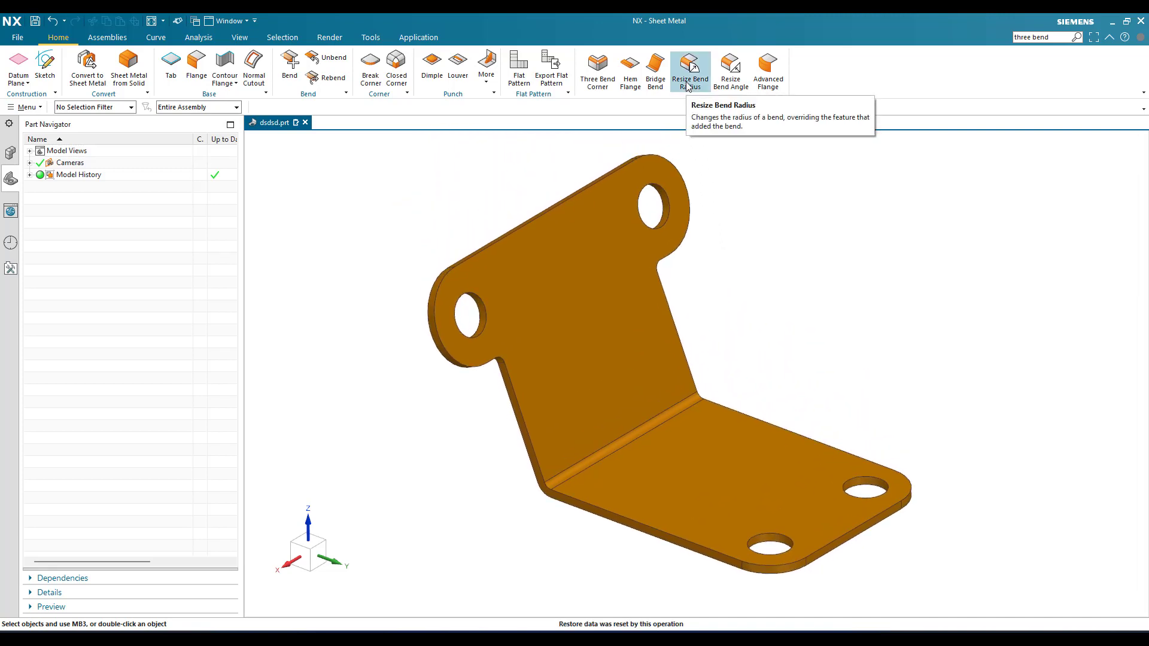
- Apply Resize Bend Radius to the two bend faces, keeping the existing radius
click(689, 69)
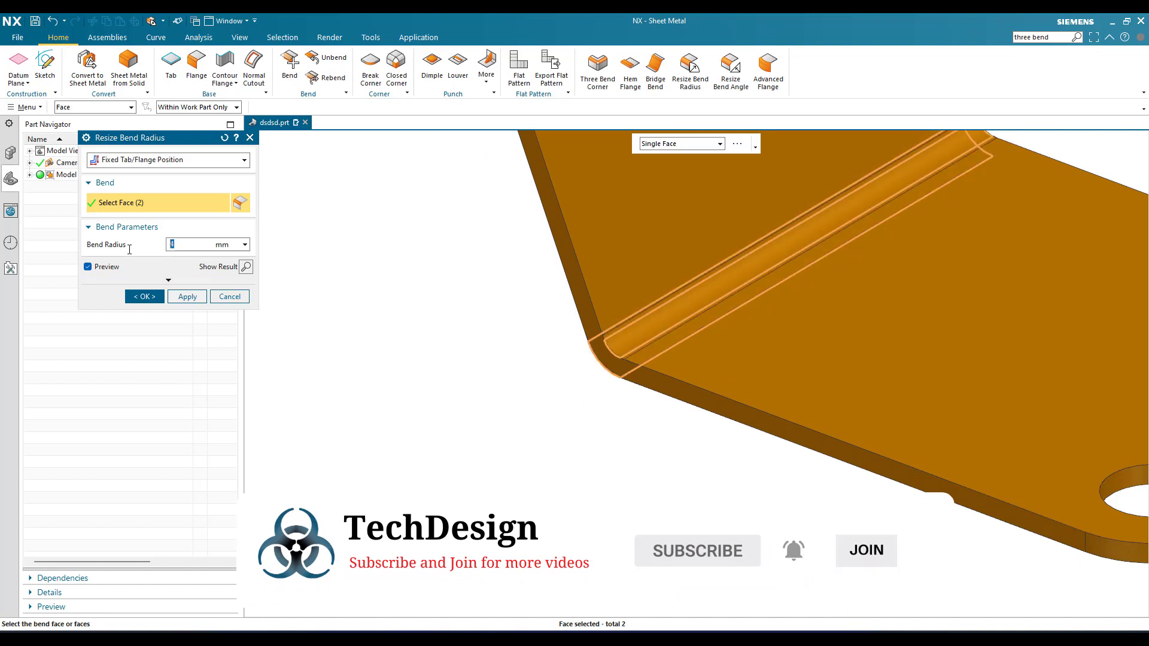
click(143, 296)
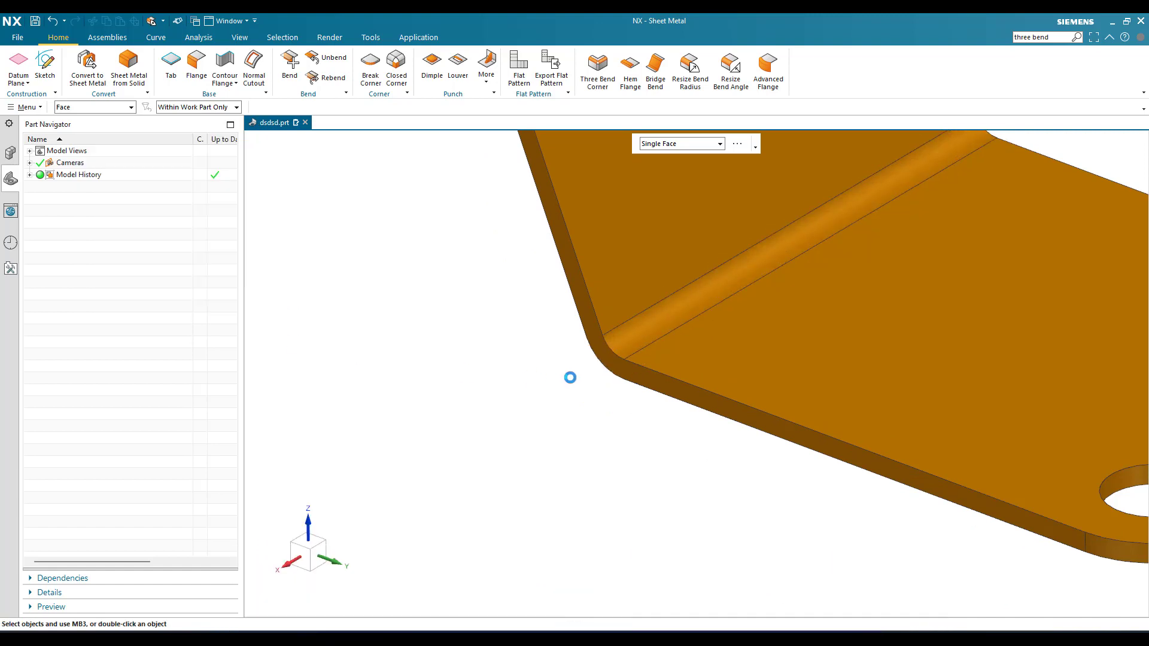
mouse_move(613, 342)
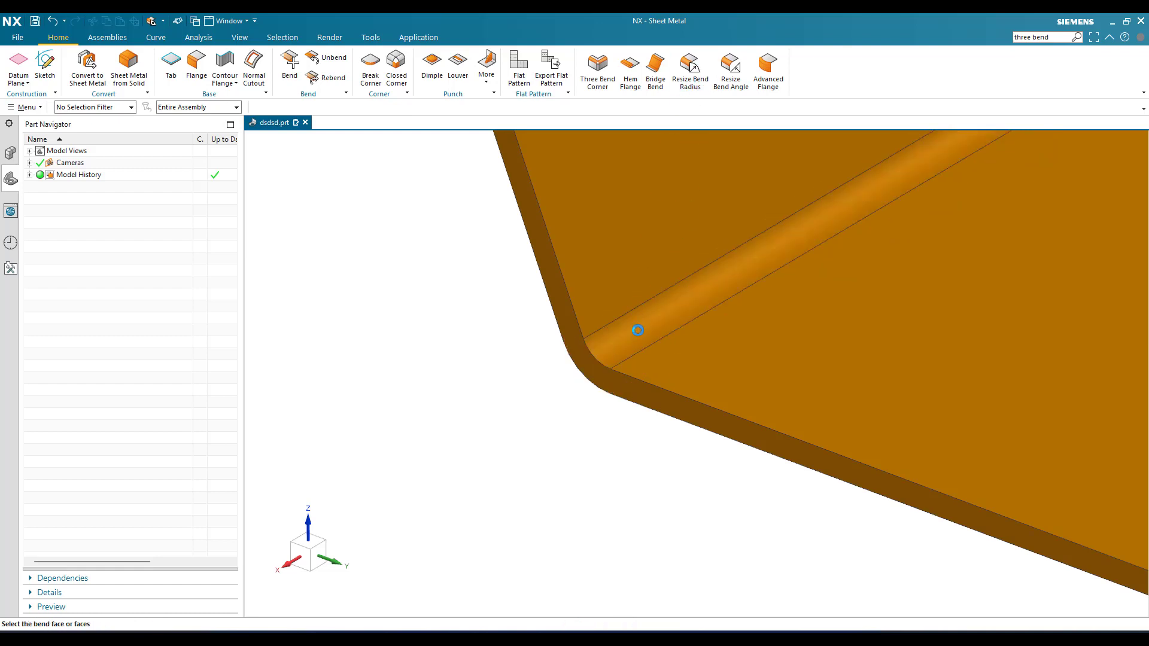
- Resize the selected bend face to a 10 mm bend radius, with preview
click(637, 330)
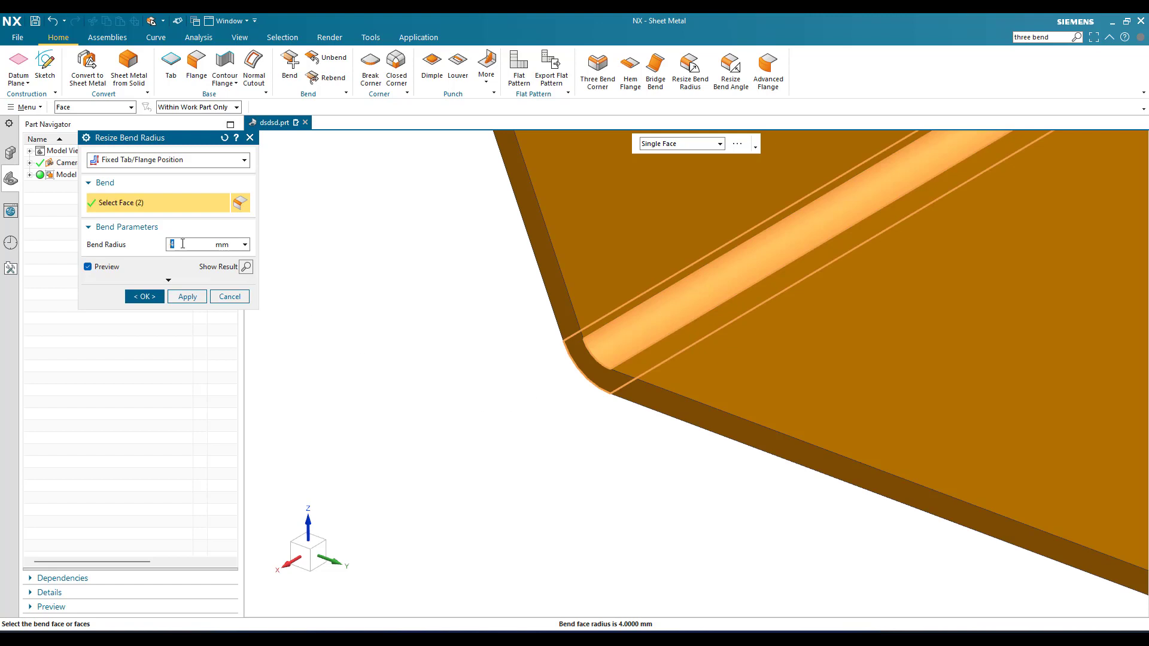
text(10)
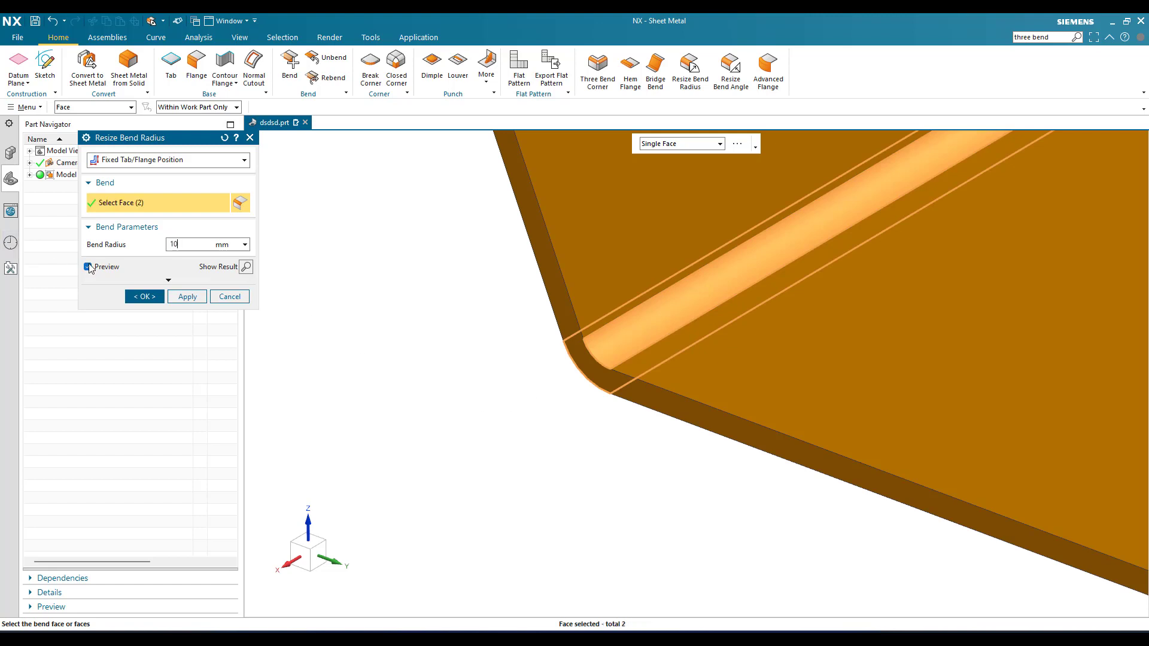
click(89, 267)
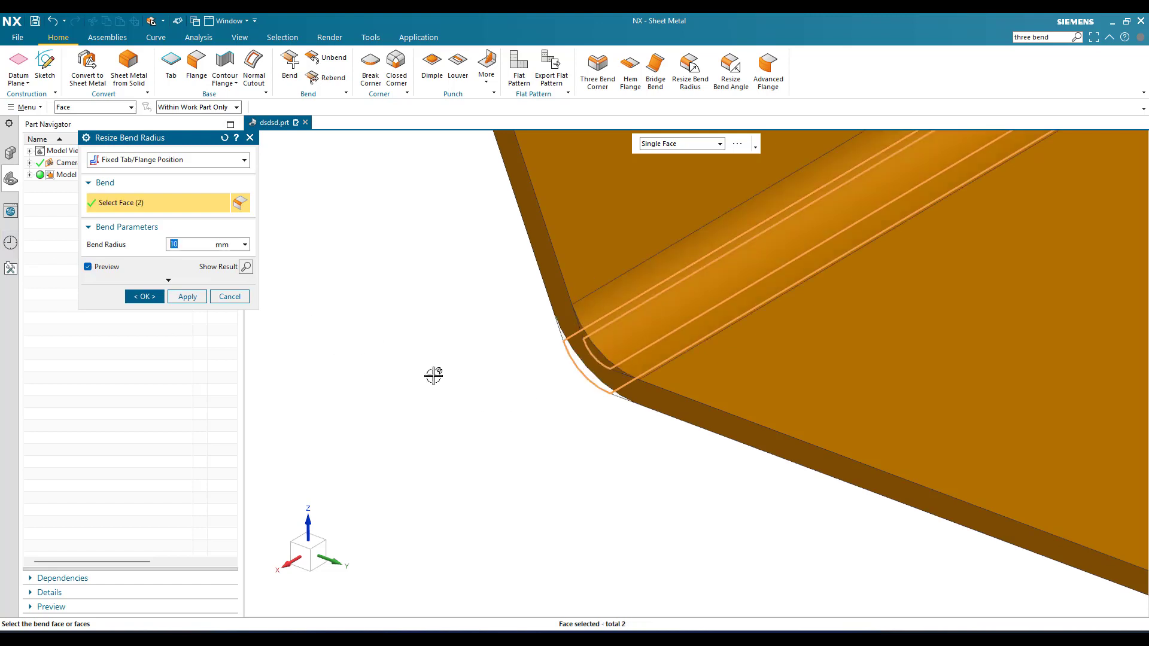
click(144, 296)
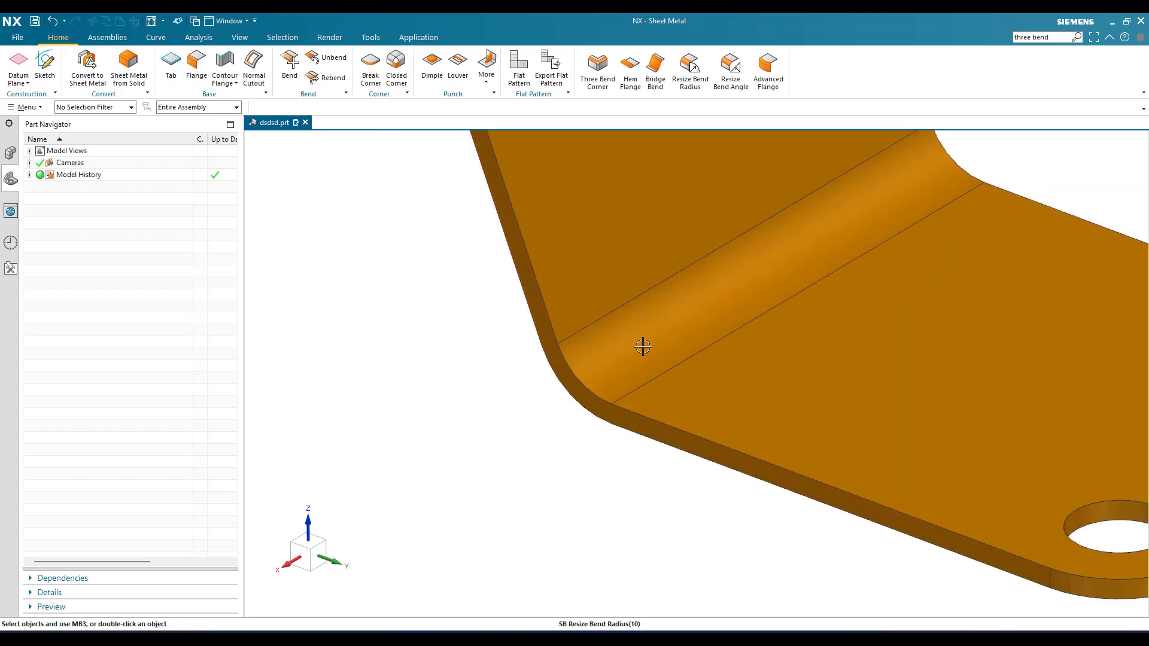
mouse_move(619, 316)
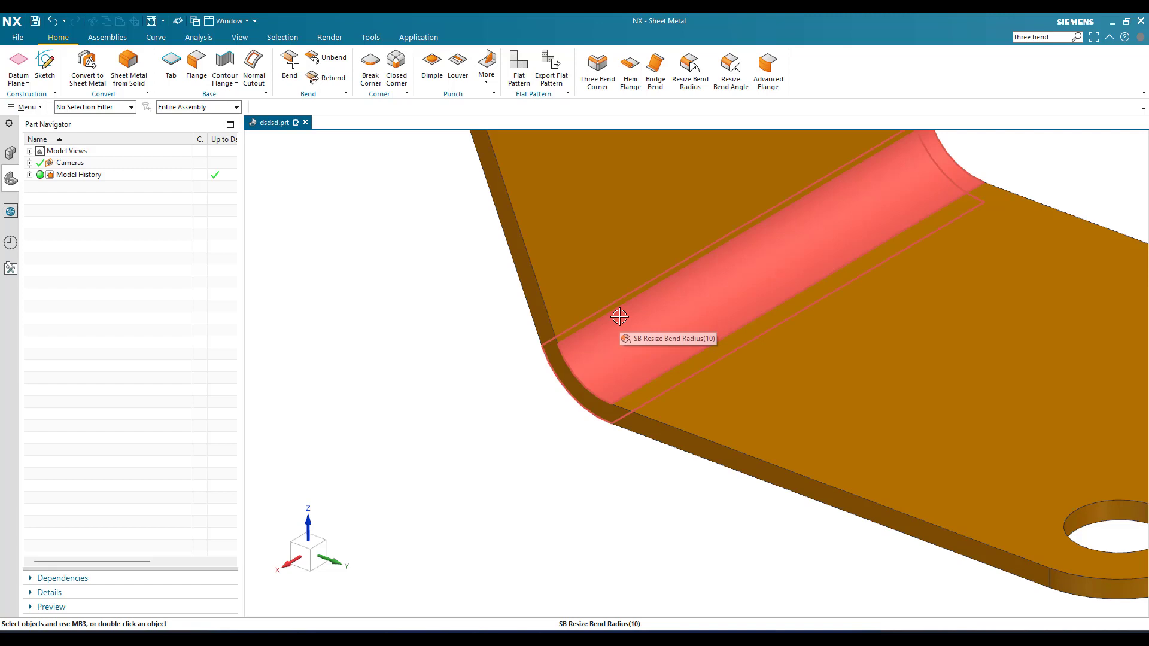
mouse_move(682, 384)
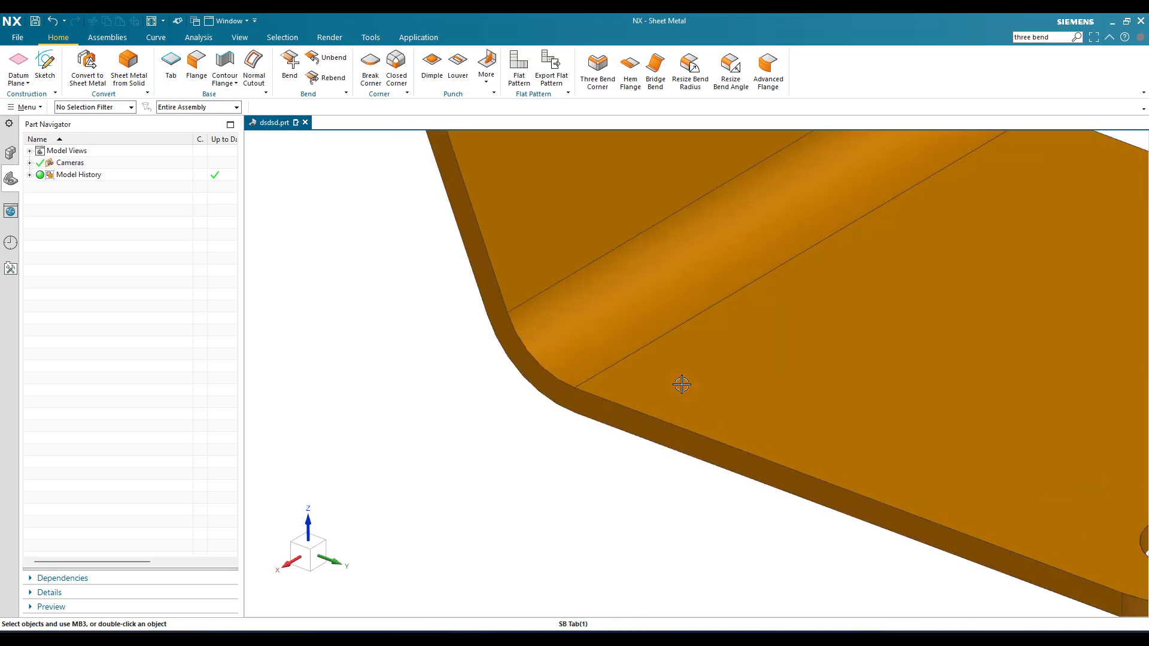
mouse_move(636, 401)
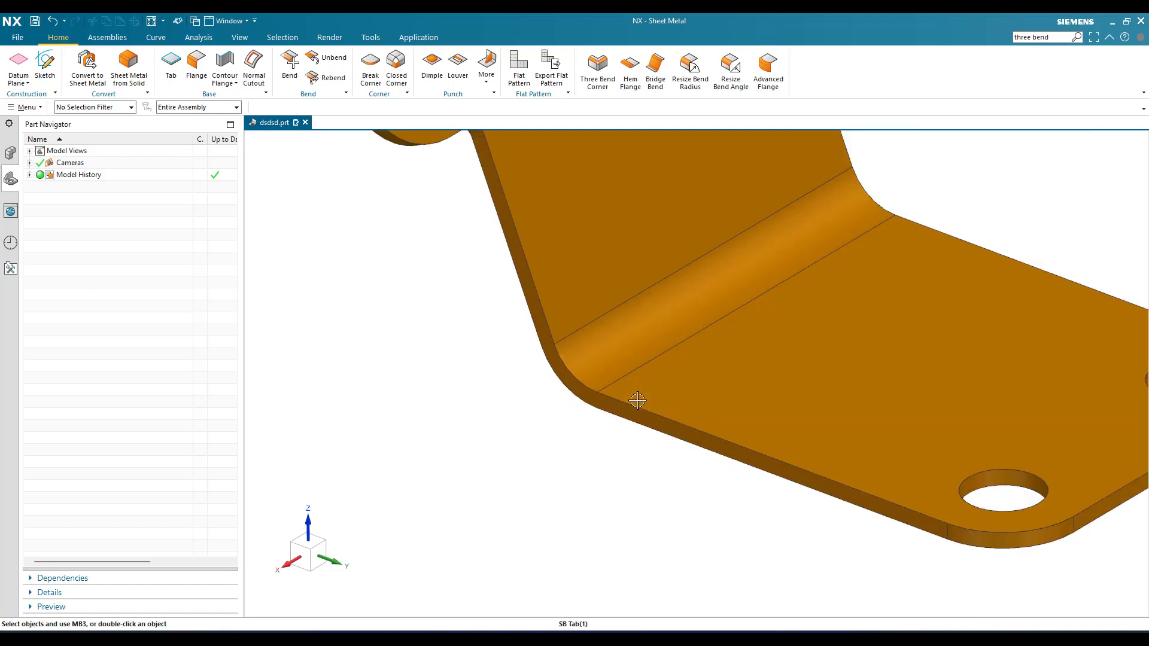
mouse_move(588, 325)
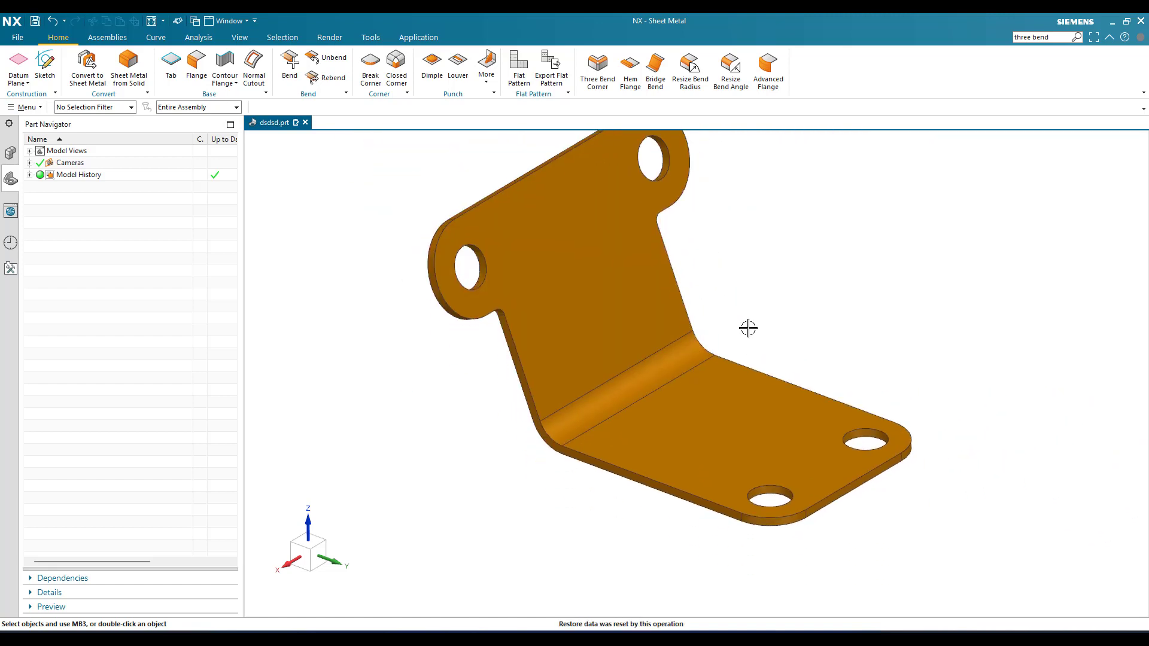
mouse_move(753, 315)
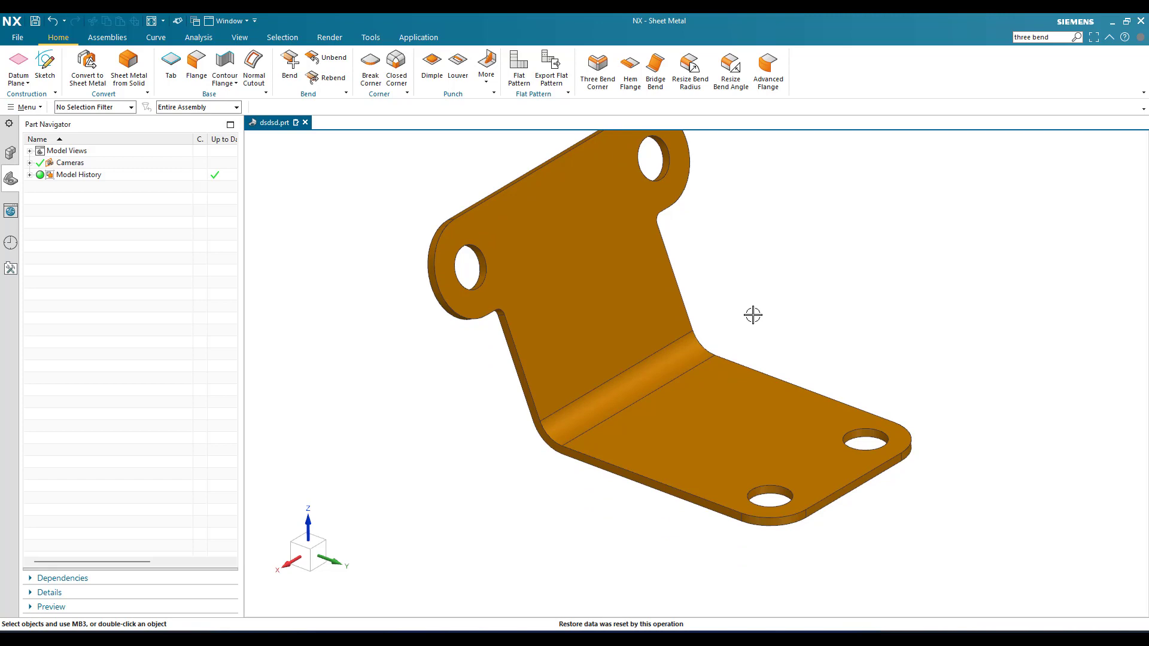
mouse_move(730, 71)
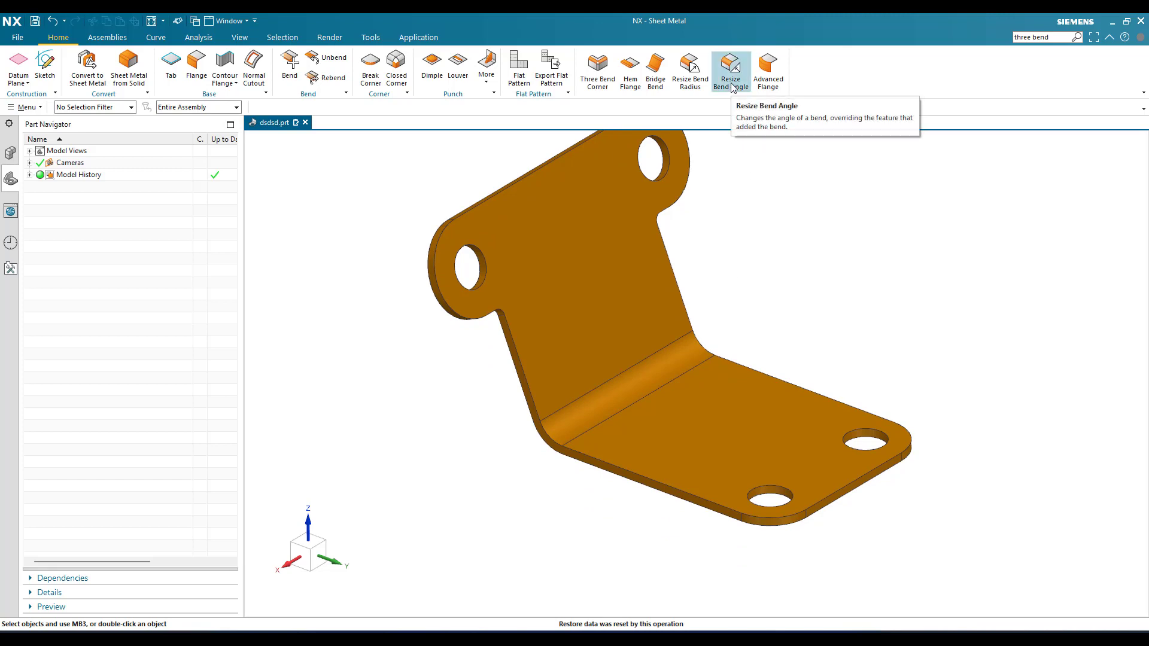
- Resize the bend angle to 118° with the bottom flange kept stationary
click(731, 66)
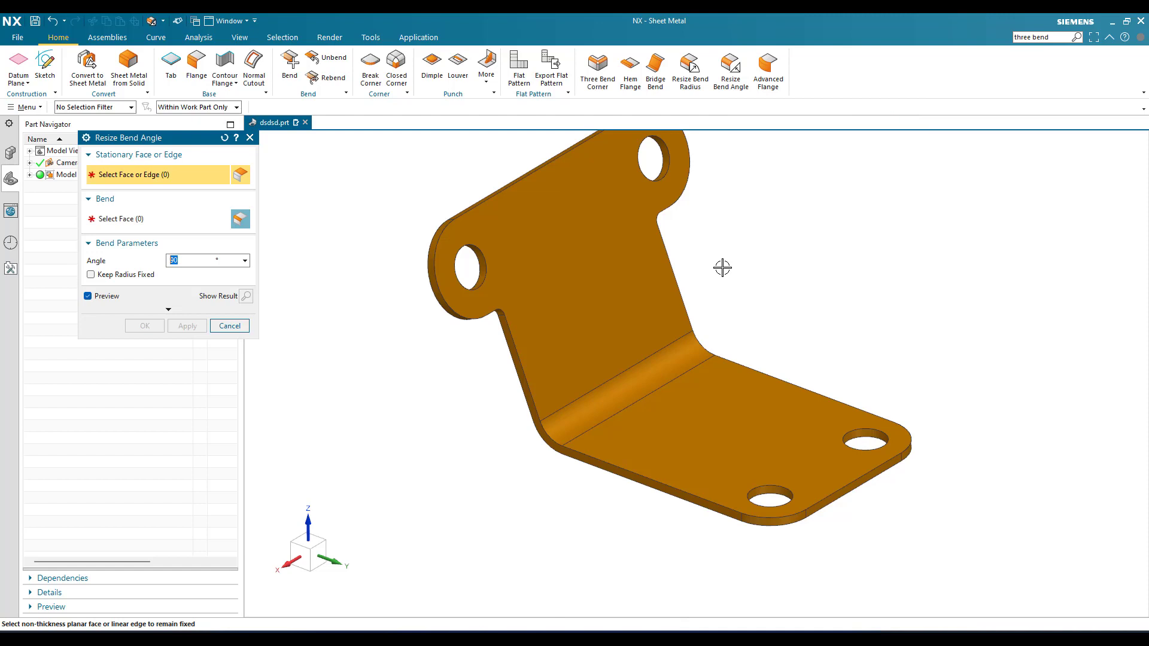
mouse_move(552, 286)
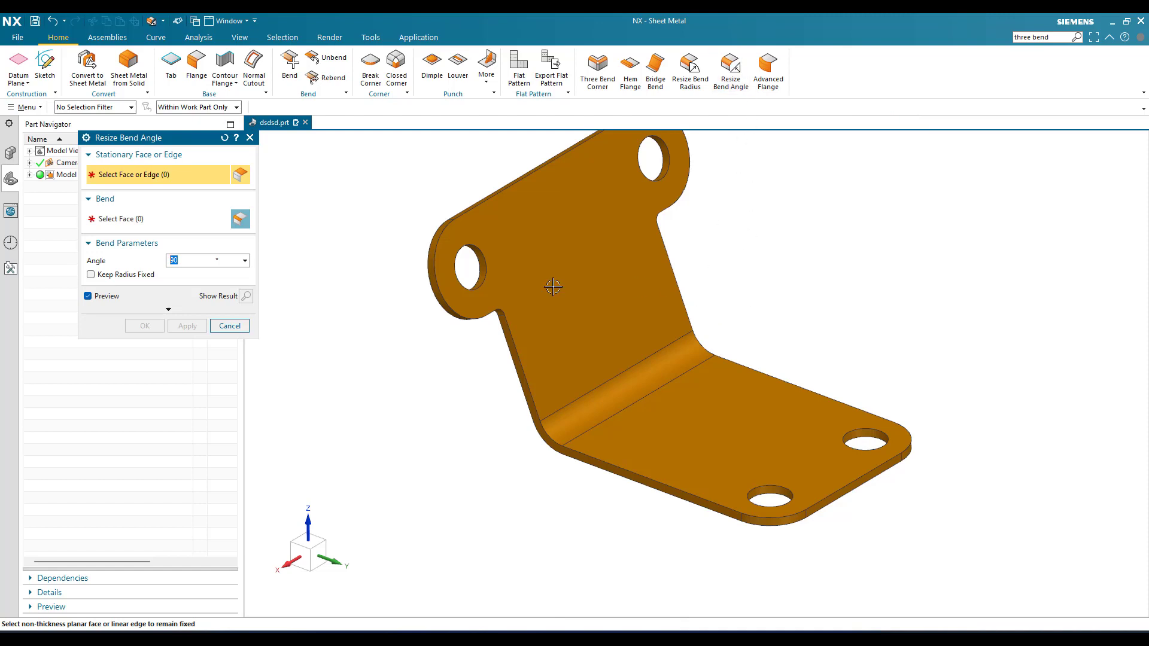
mouse_move(571, 392)
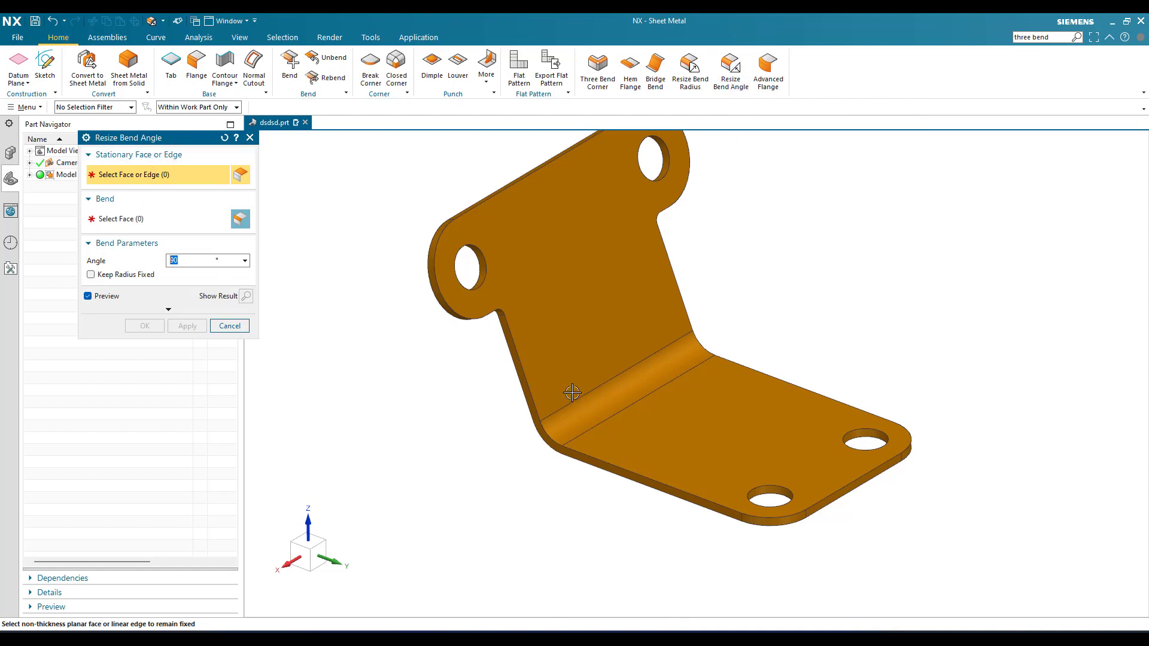
mouse_move(627, 293)
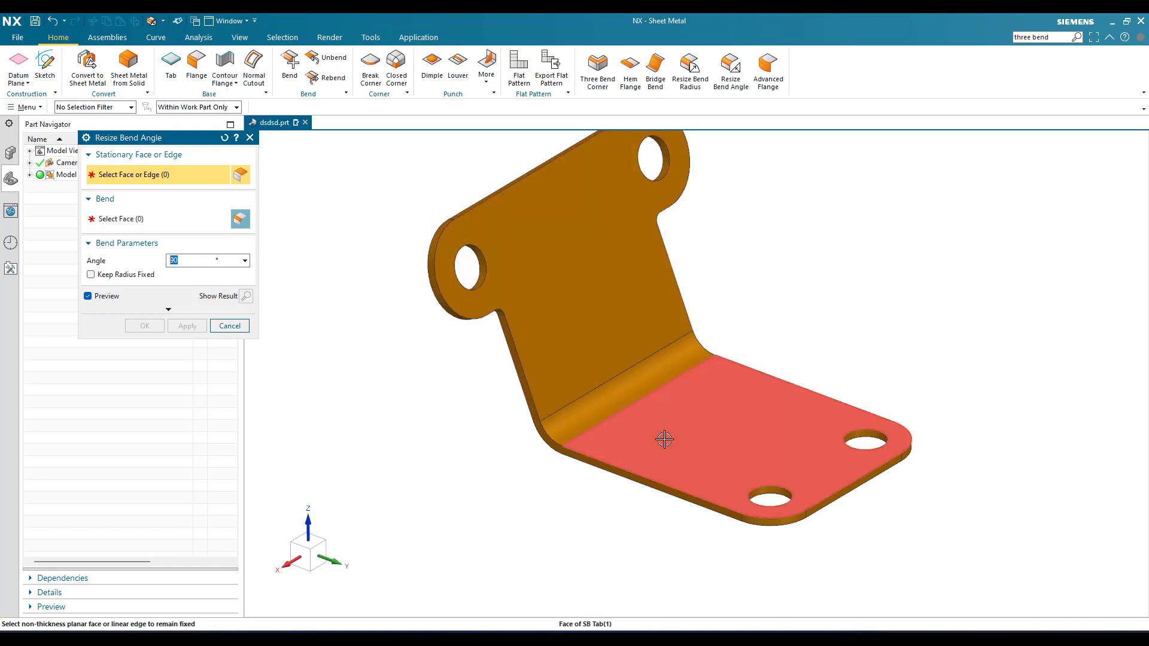
click(665, 440)
text(180)
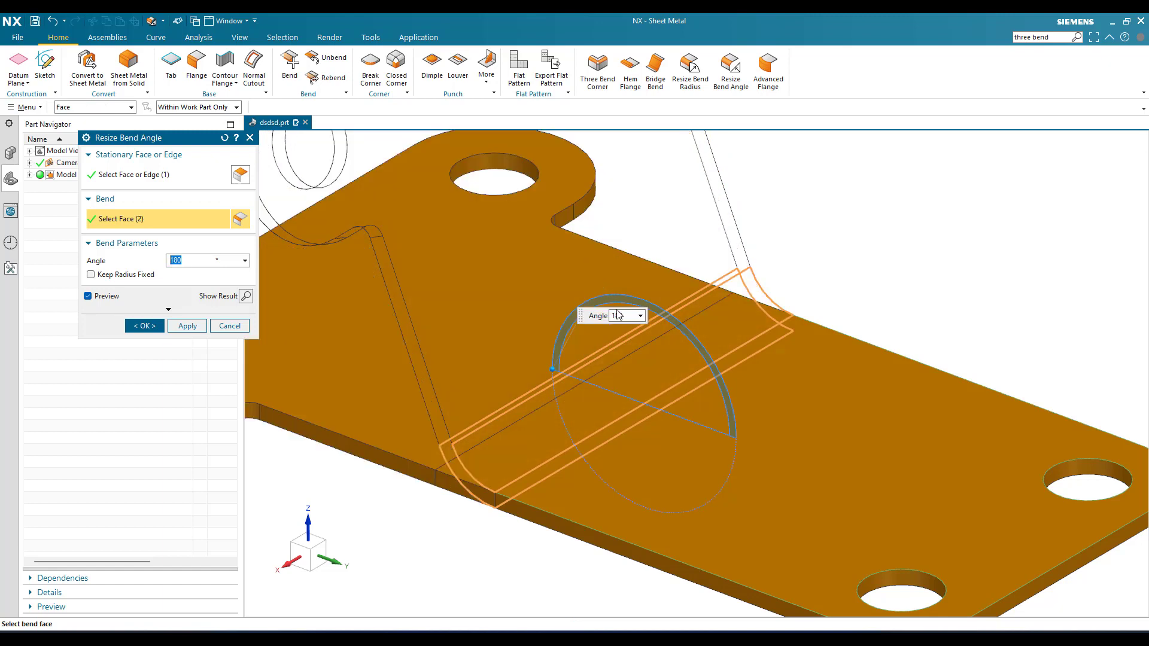
click(143, 325)
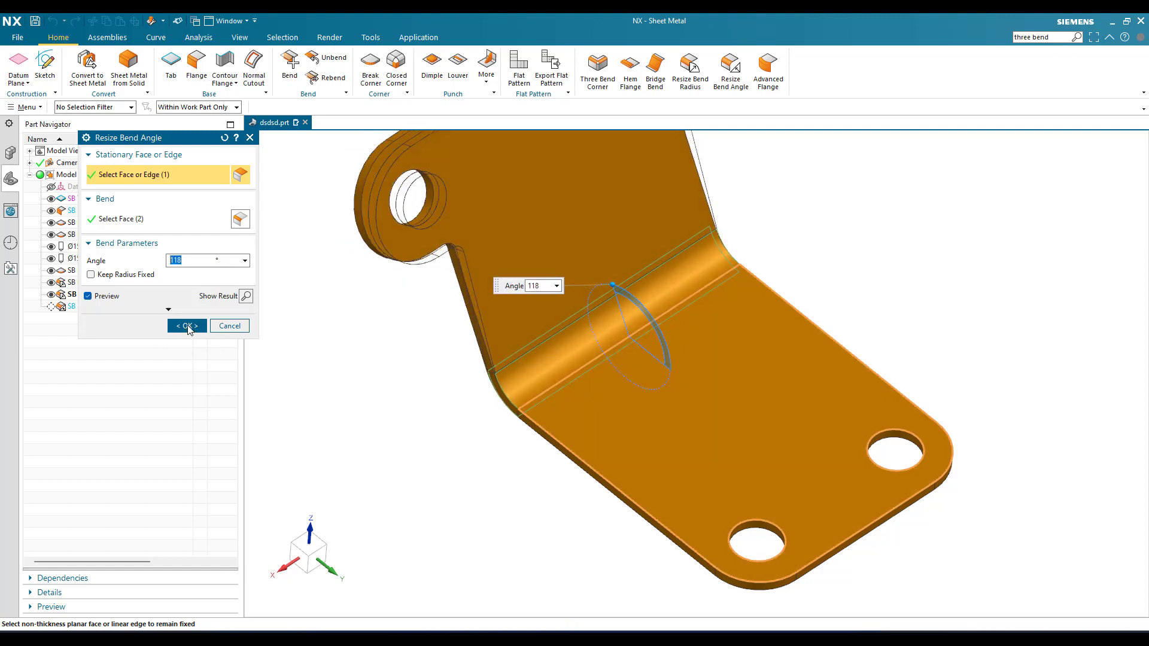
click(186, 325)
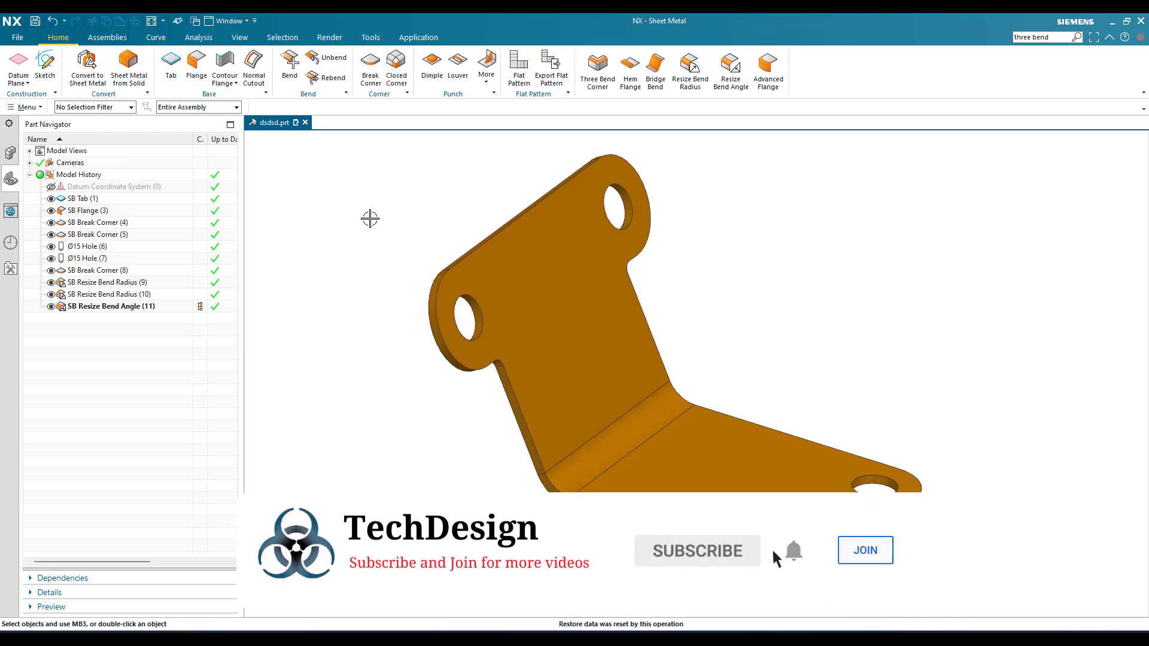
mouse_move(864, 561)
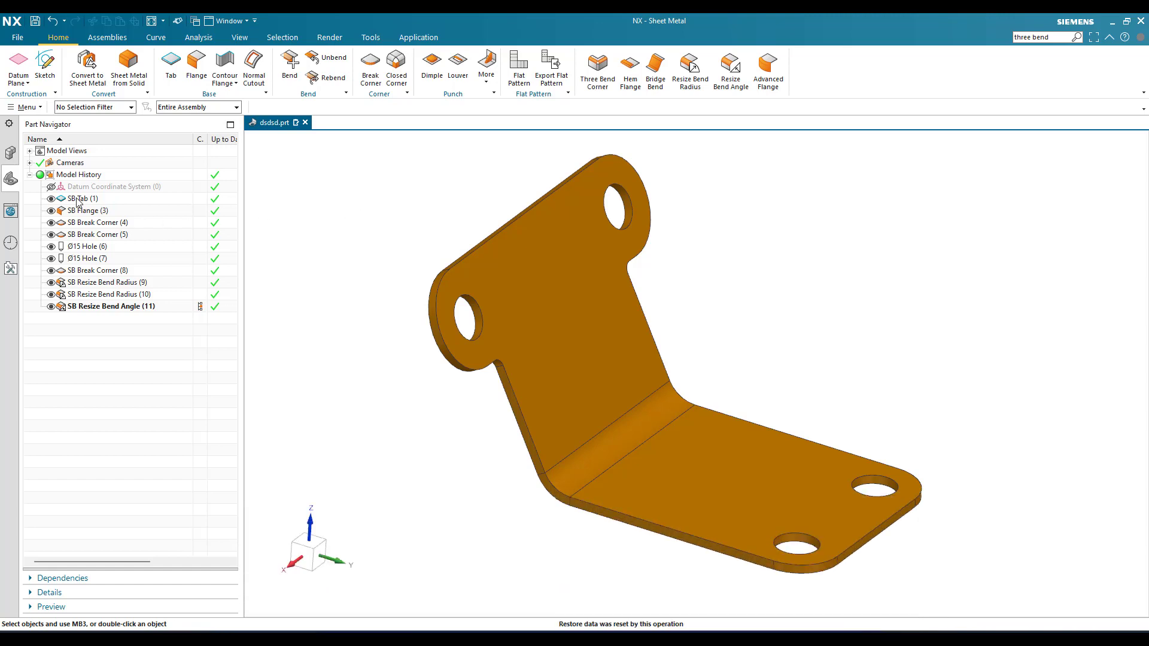
- Edit SB Flange (3) from Model History, rolling the part back to its flat tab
click(88, 210)
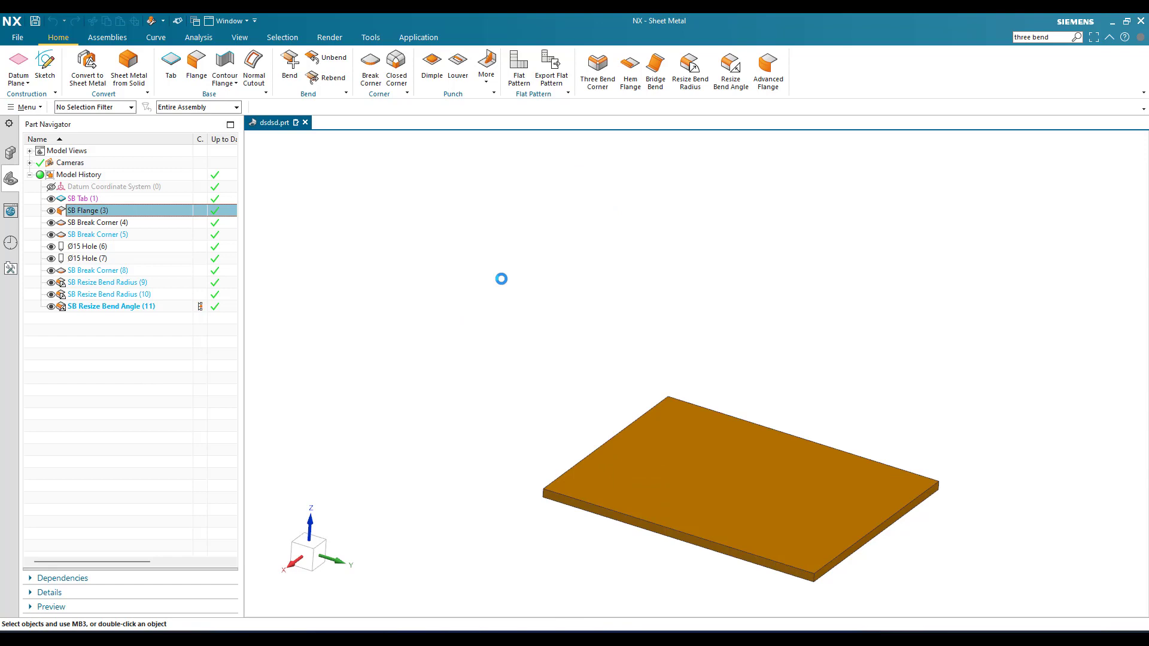
click(195, 66)
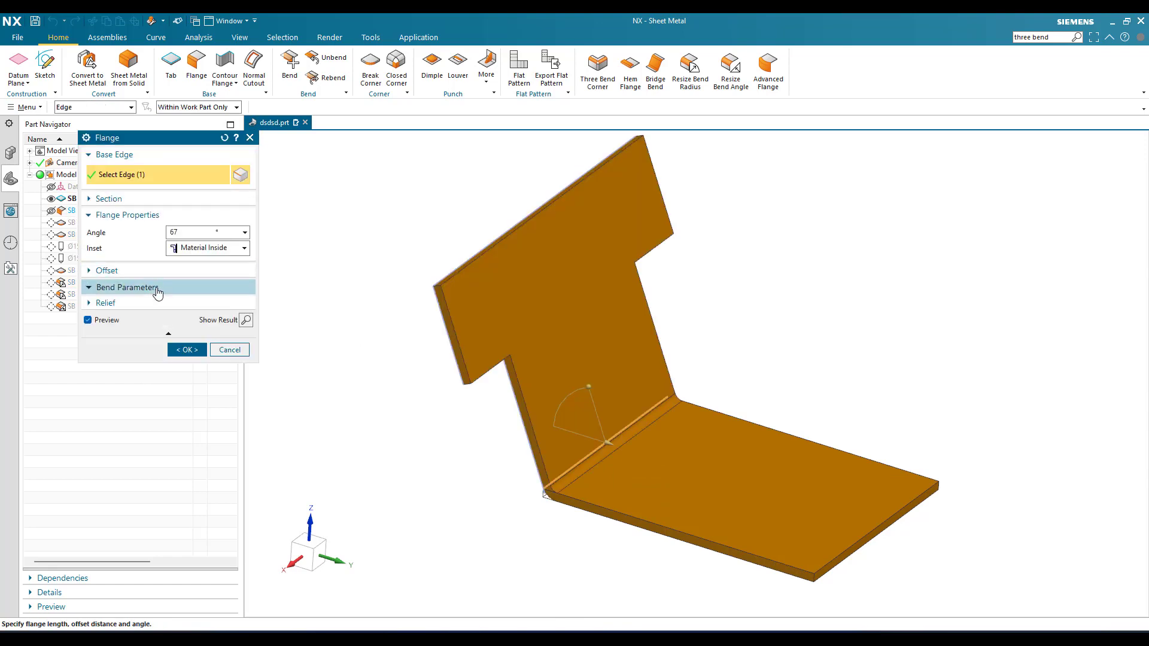
click(127, 287)
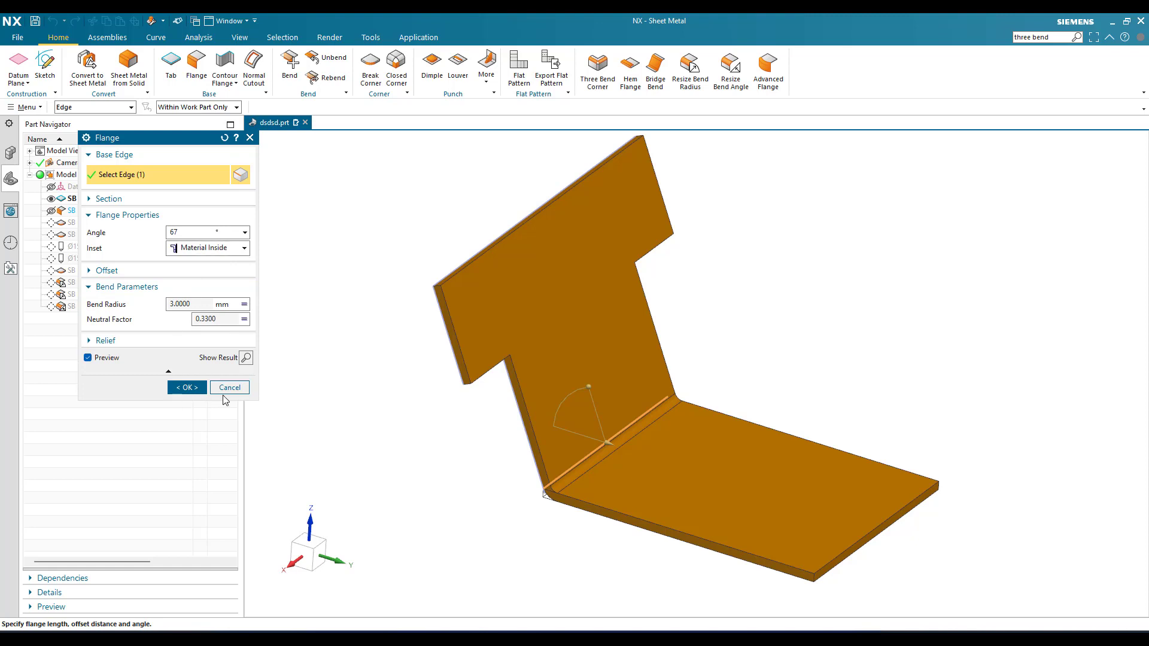
click(186, 387)
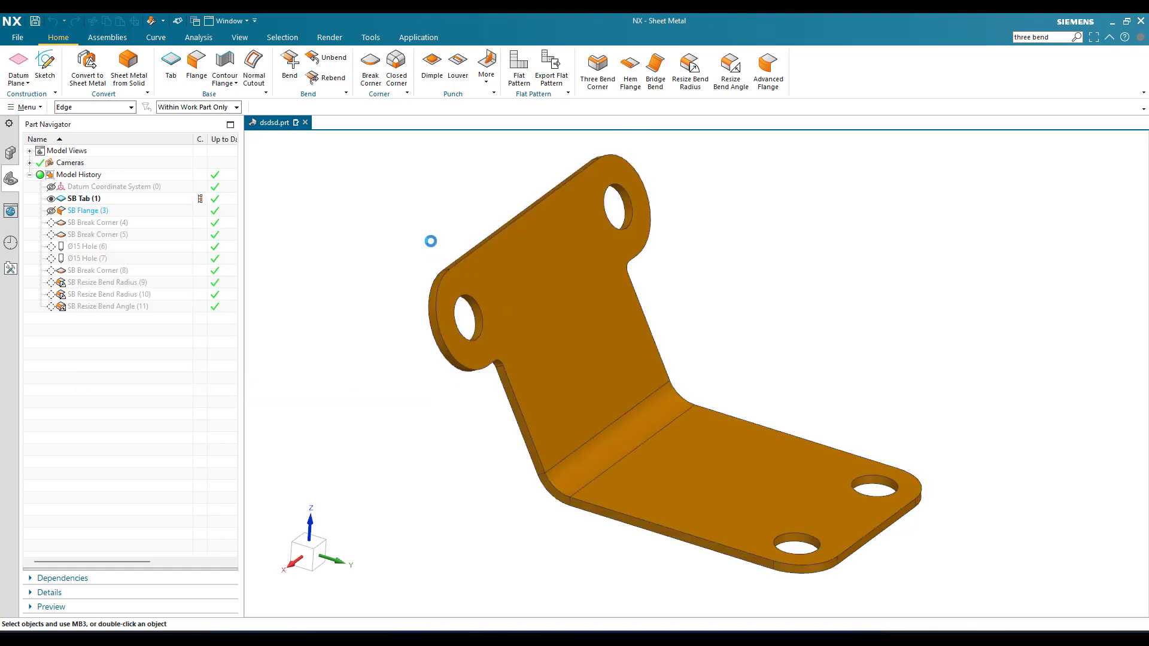